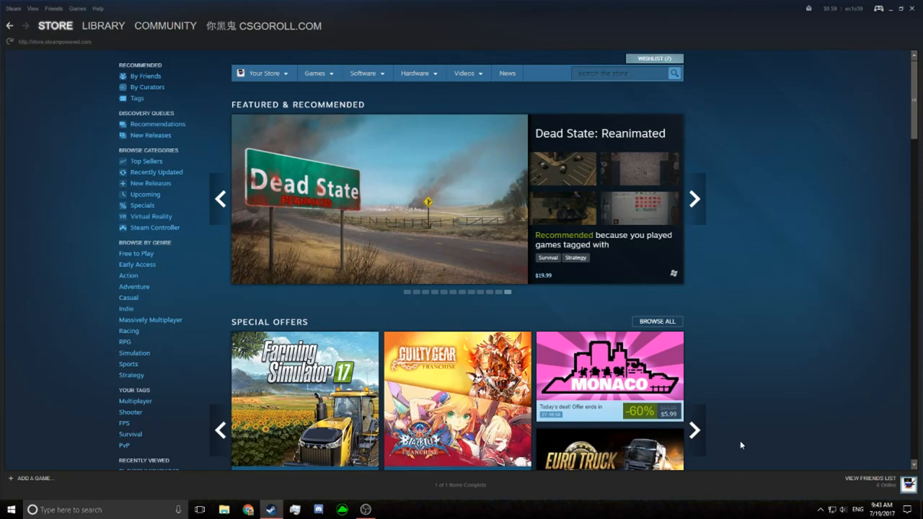
Step: Switch the Steam client into Big Picture mode from its top-right icon
{"action": "left_click", "coordinate": [694, 199]}
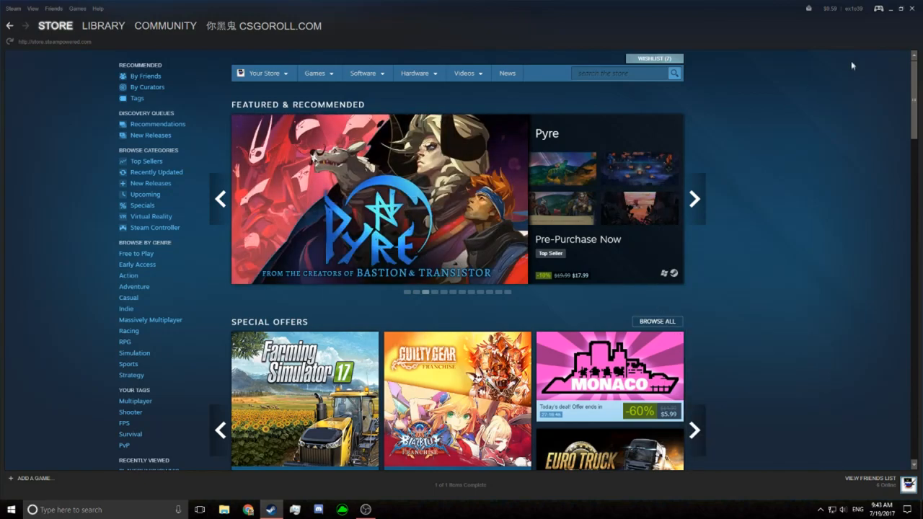
{"action": "mouse_move", "coordinate": [878, 8]}
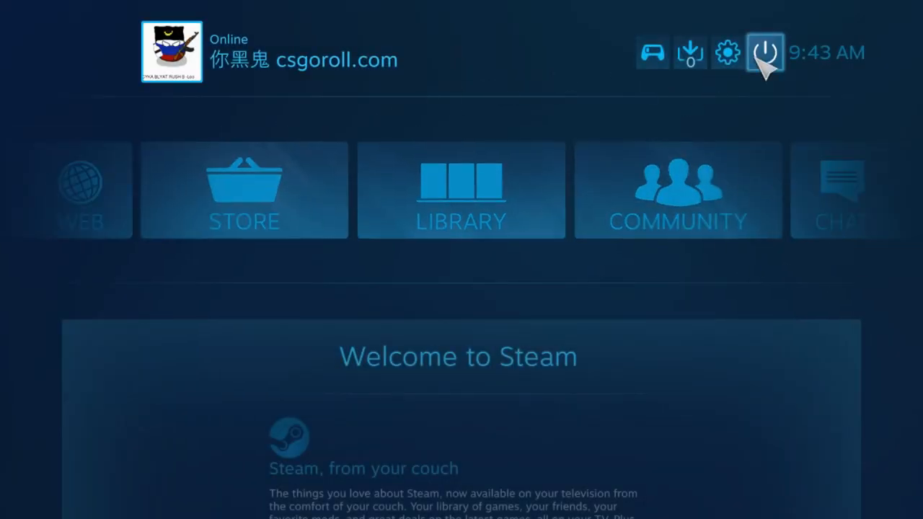
Step: Go to Big Picture Controller Settings, where the PlayStation 4 controller is detected
{"action": "left_click", "coordinate": [725, 54]}
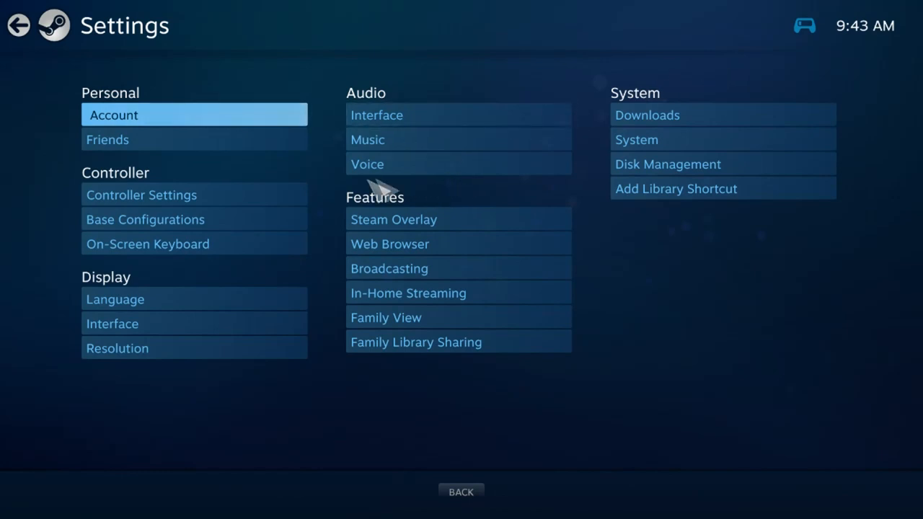
{"action": "mouse_move", "coordinate": [134, 224]}
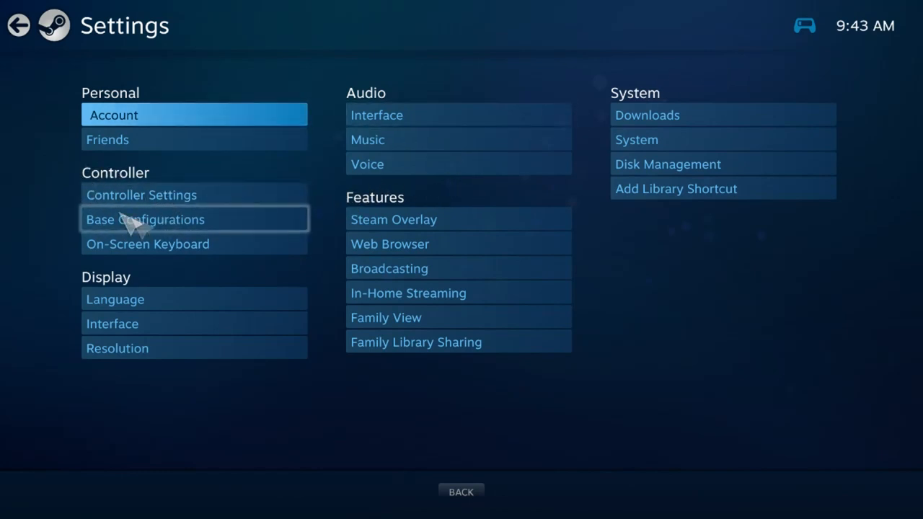
{"action": "mouse_move", "coordinate": [171, 204]}
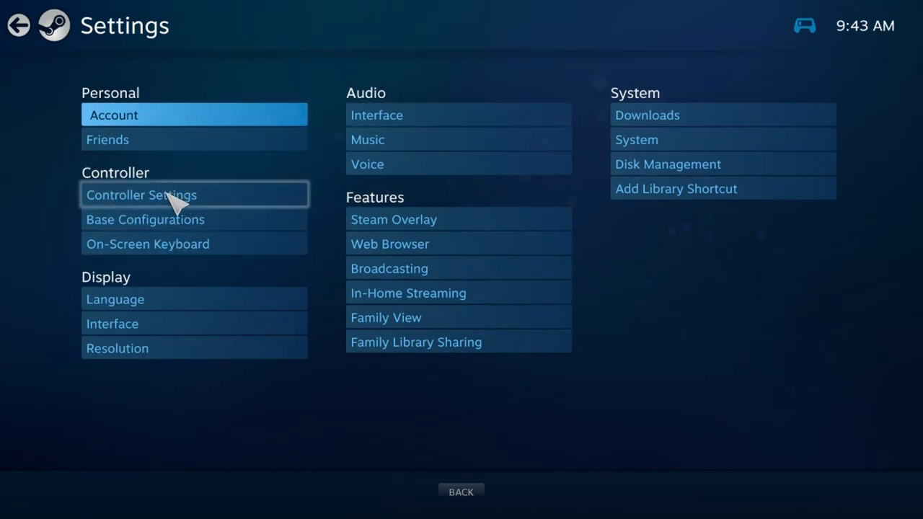
{"action": "left_click", "coordinate": [141, 194]}
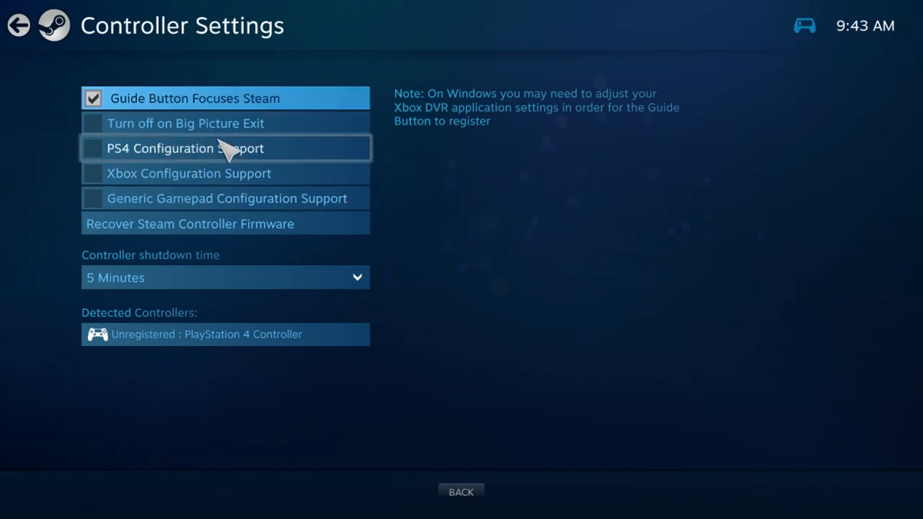
{"action": "mouse_move", "coordinate": [201, 176]}
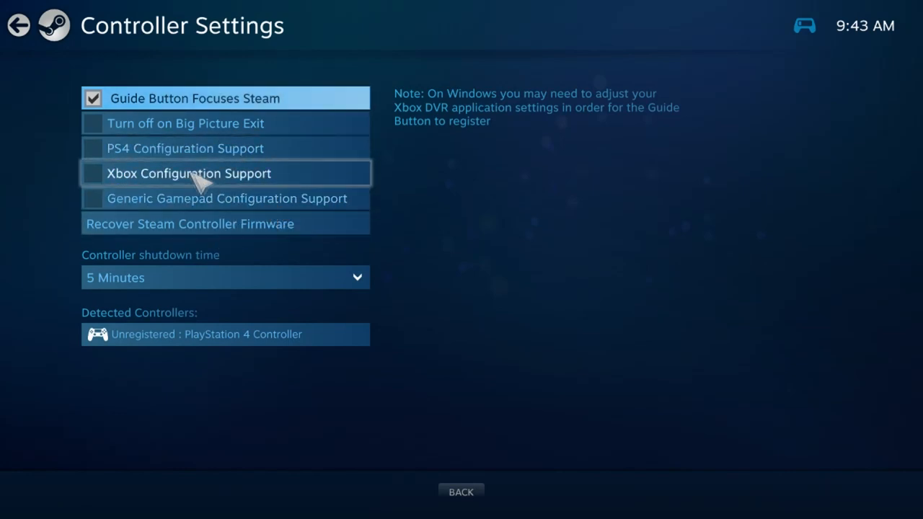
{"action": "mouse_move", "coordinate": [187, 196]}
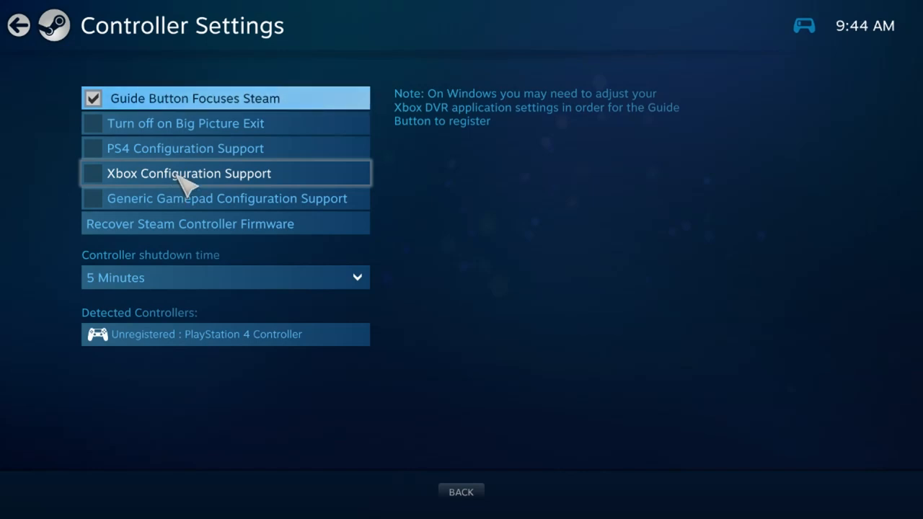
{"action": "mouse_move", "coordinate": [249, 224]}
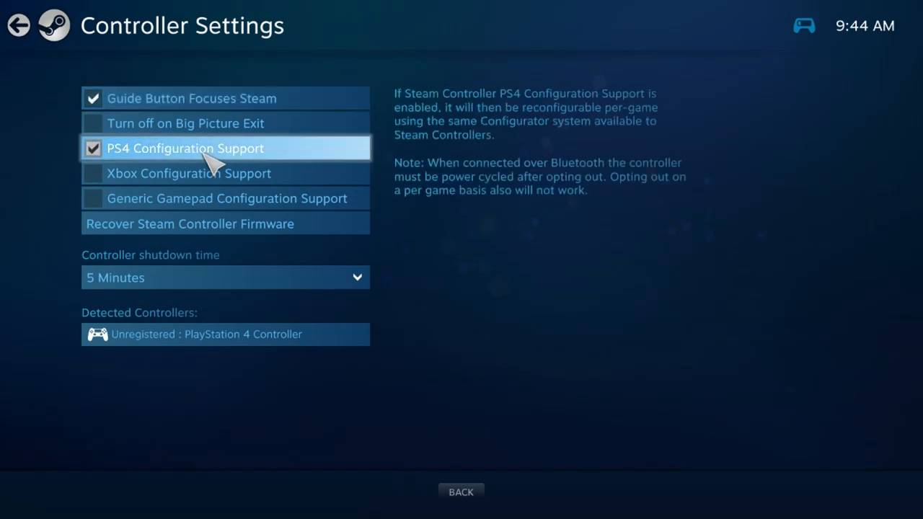
{"action": "mouse_move", "coordinate": [205, 352]}
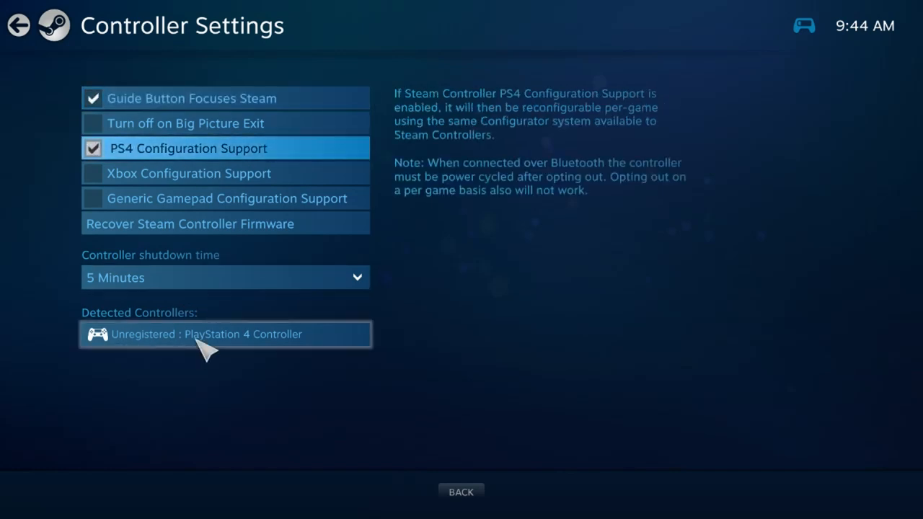
Step: Name the PlayStation 4 controller 'ps4 controller' and slide its light colour to a new hue
{"action": "left_click", "coordinate": [225, 334]}
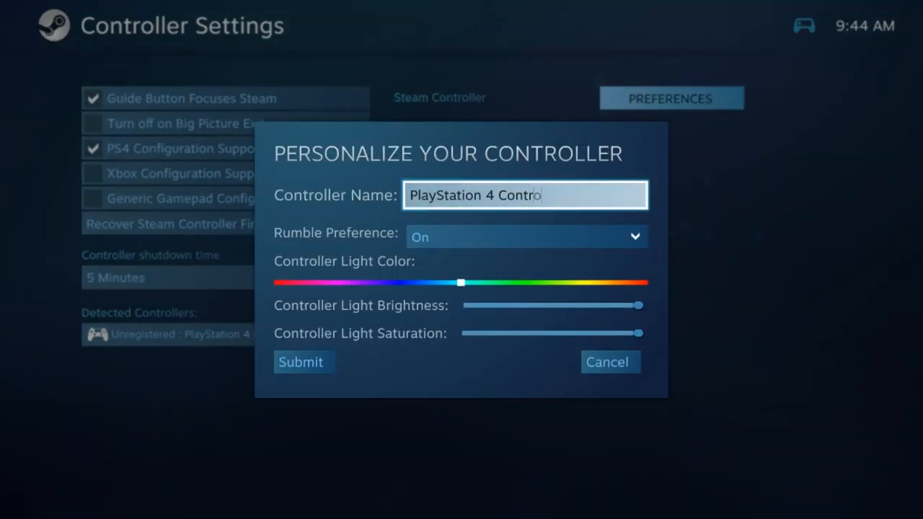
{"action": "type", "text": "ps4"}
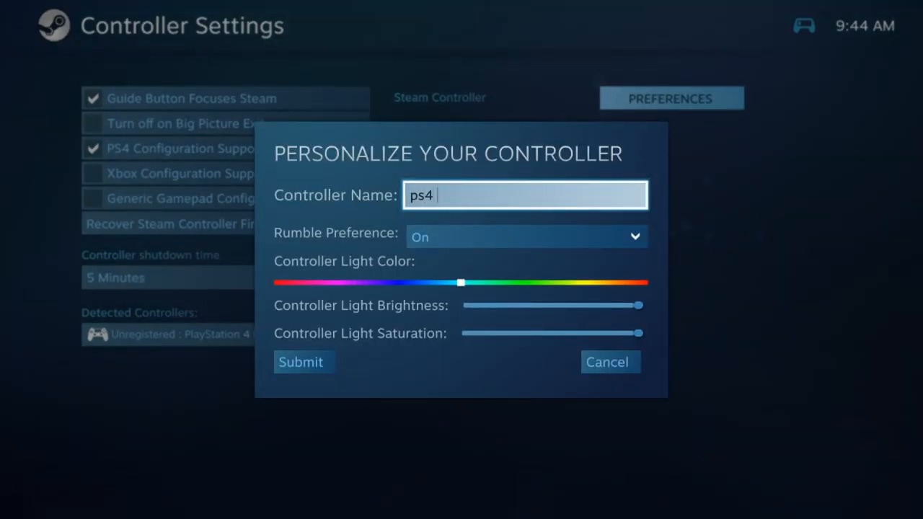
{"action": "type", "text": "con"}
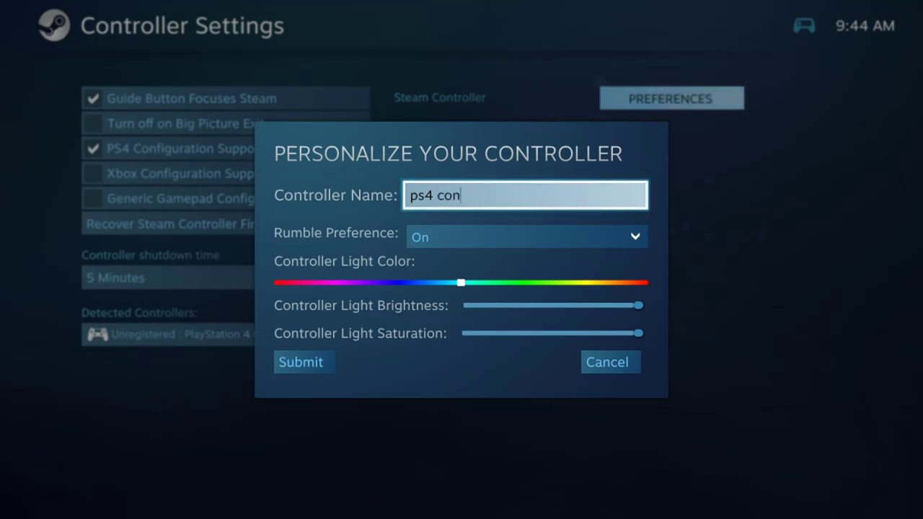
{"action": "type", "text": "troller"}
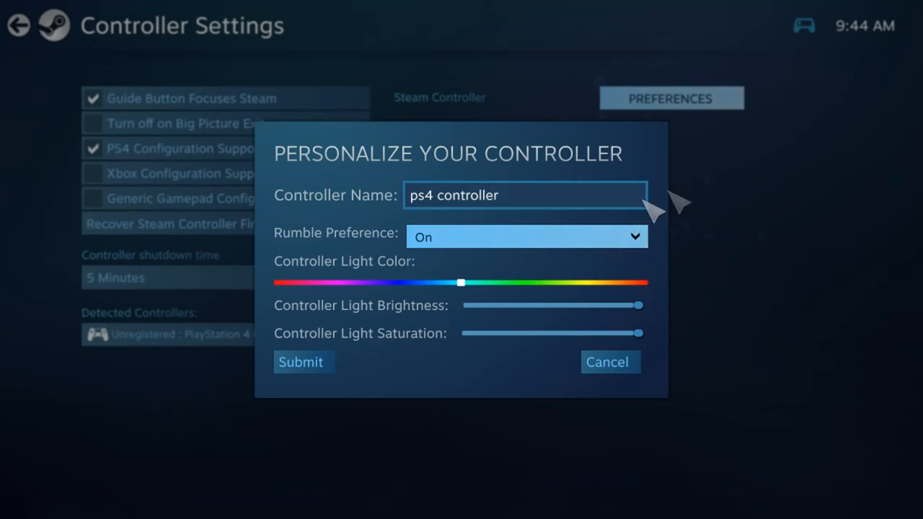
{"action": "mouse_move", "coordinate": [709, 191]}
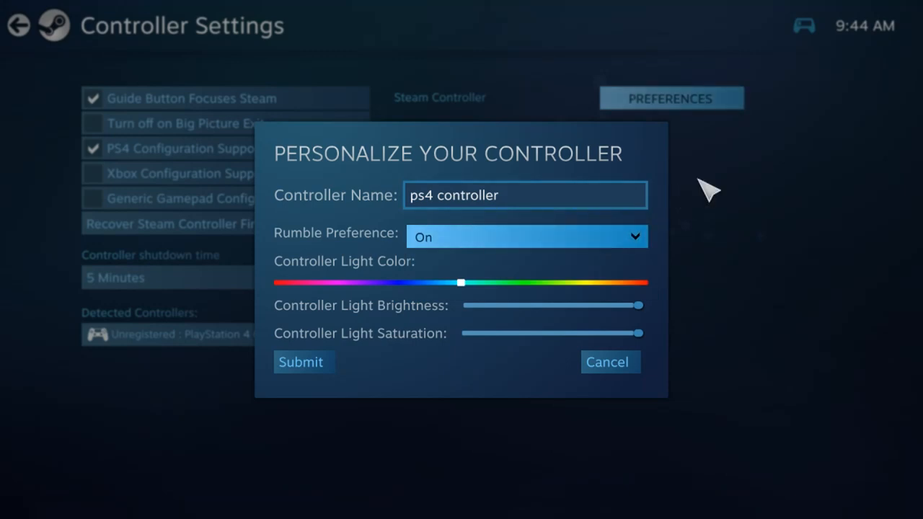
{"action": "mouse_move", "coordinate": [692, 195]}
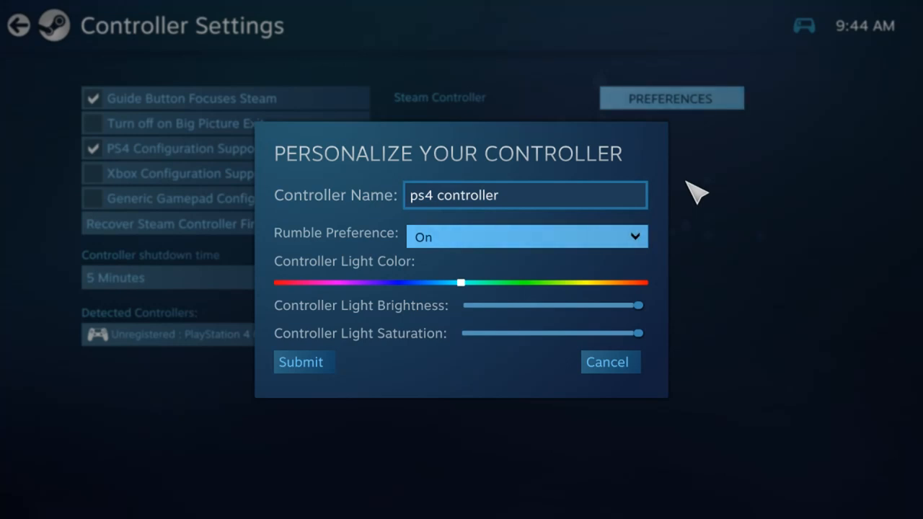
{"action": "mouse_move", "coordinate": [539, 299]}
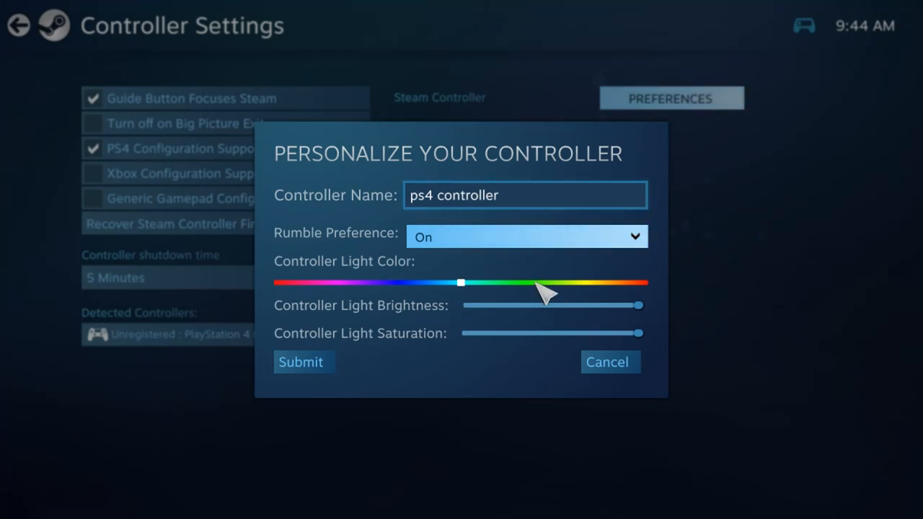
{"action": "left_click_drag", "start_coordinate": [460, 282], "coordinate": [530, 281]}
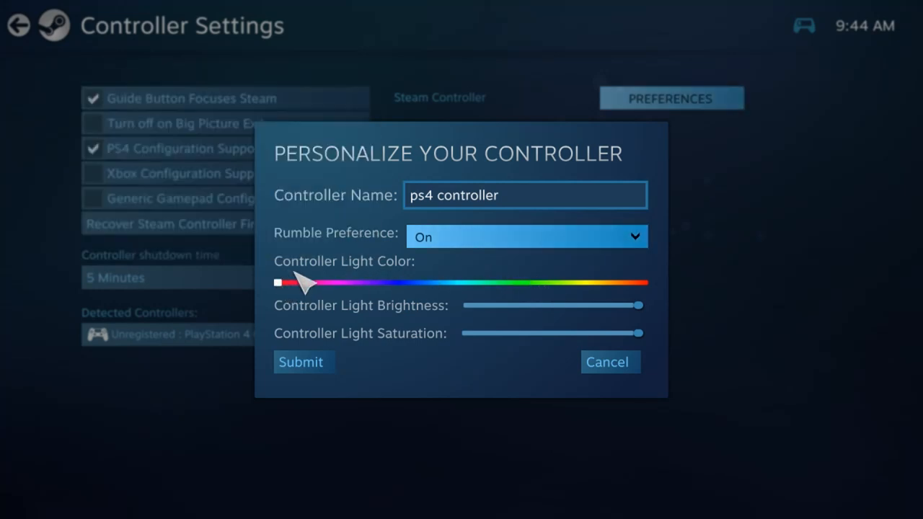
{"action": "mouse_move", "coordinate": [591, 310]}
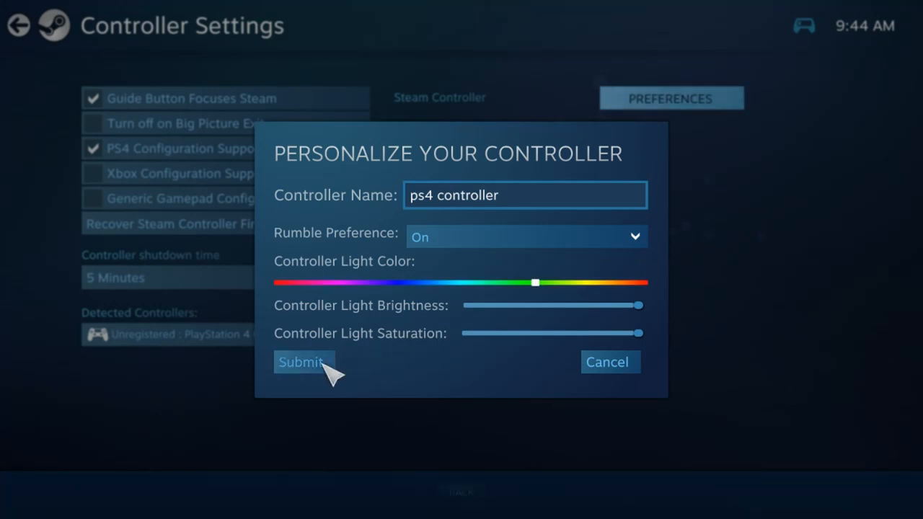
Step: Submit the controller personalization and go back to the Big Picture home screen
{"action": "left_click", "coordinate": [302, 362]}
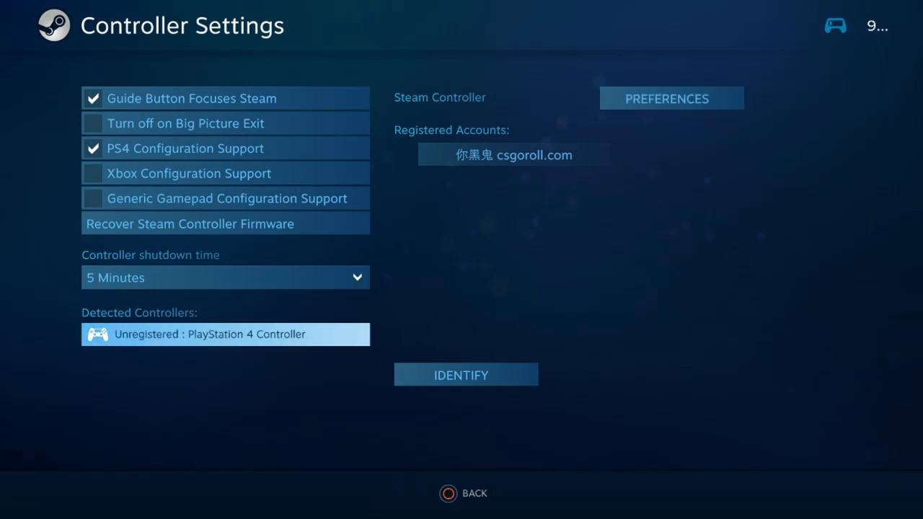
{"action": "mouse_move", "coordinate": [189, 173]}
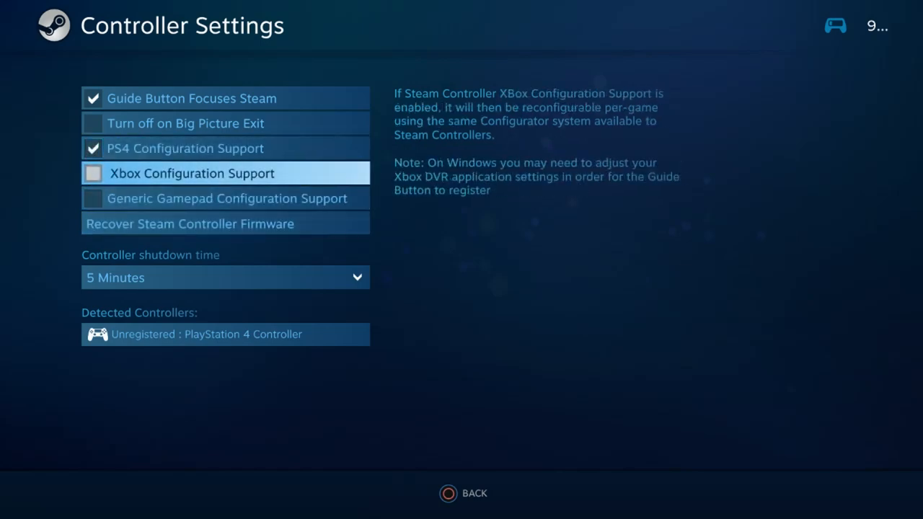
{"action": "left_click", "coordinate": [444, 492]}
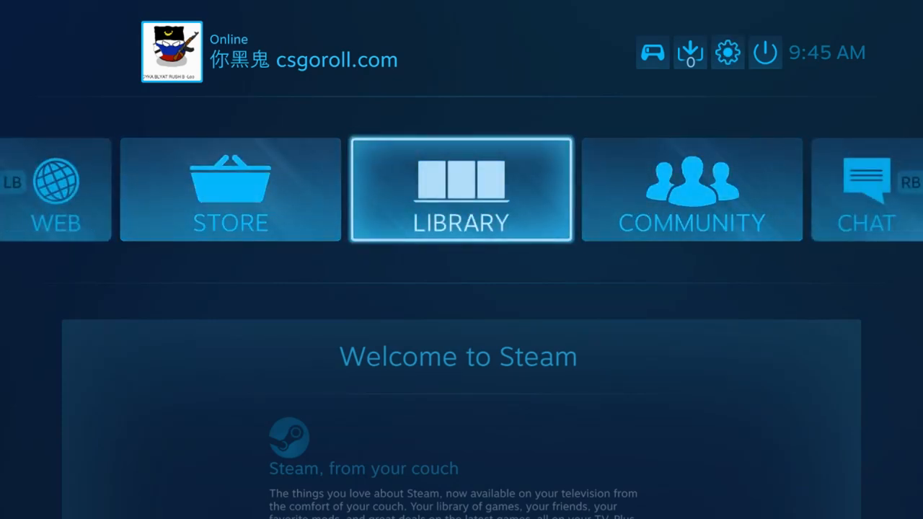
Step: Minimize Big Picture and play DiRT 3 Complete Edition from the library
{"action": "left_click", "coordinate": [766, 52]}
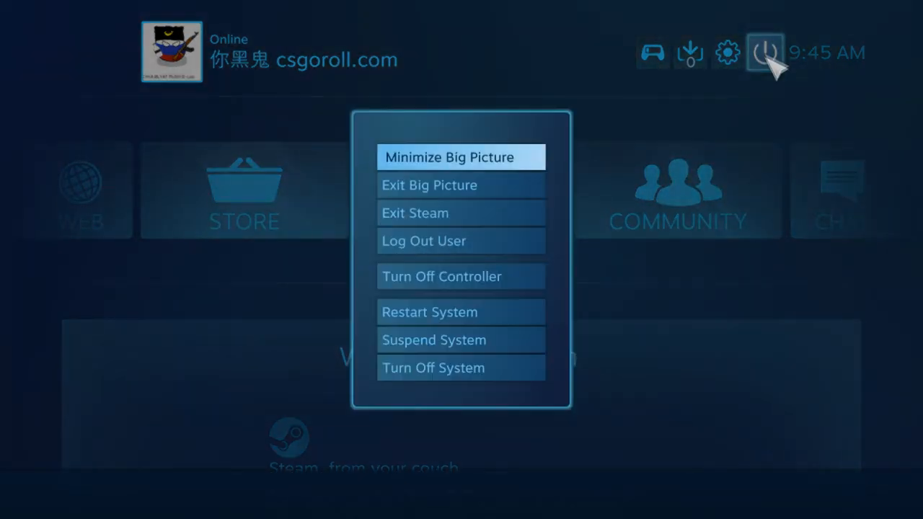
{"action": "left_click", "coordinate": [461, 157]}
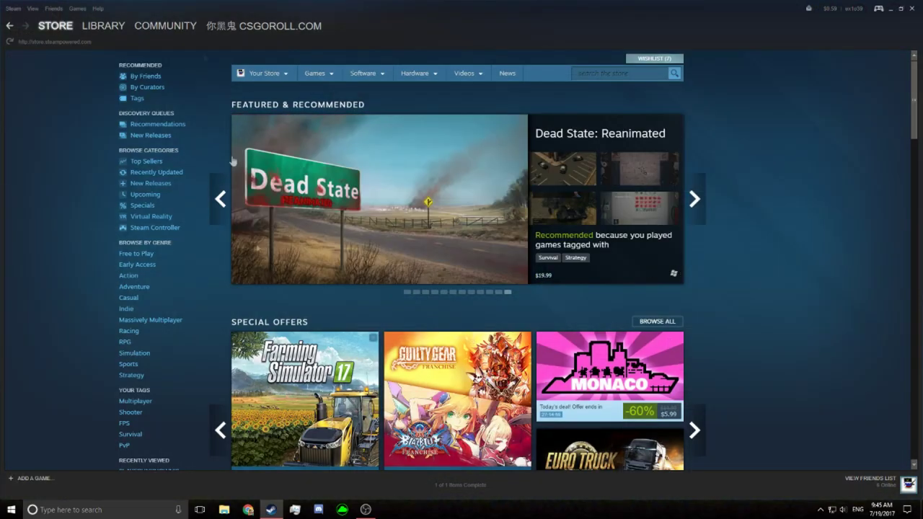
{"action": "left_click", "coordinate": [103, 26]}
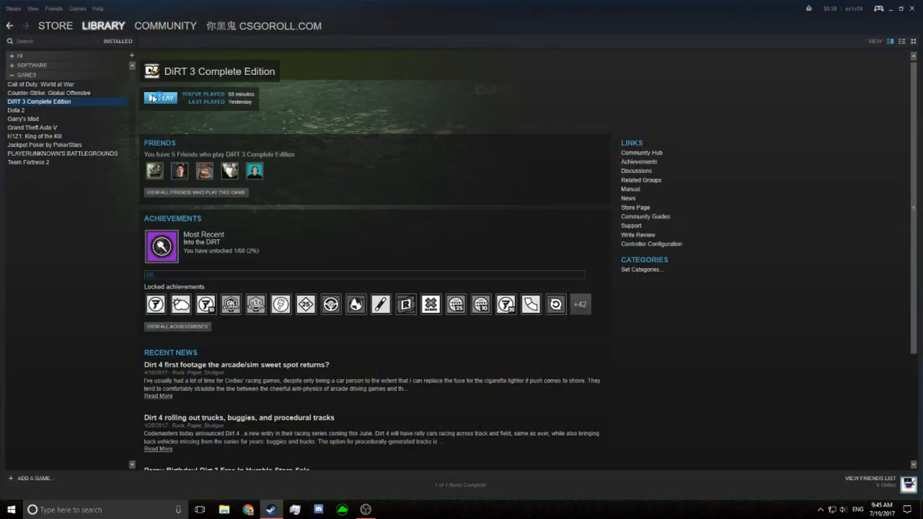
{"action": "mouse_move", "coordinate": [181, 114]}
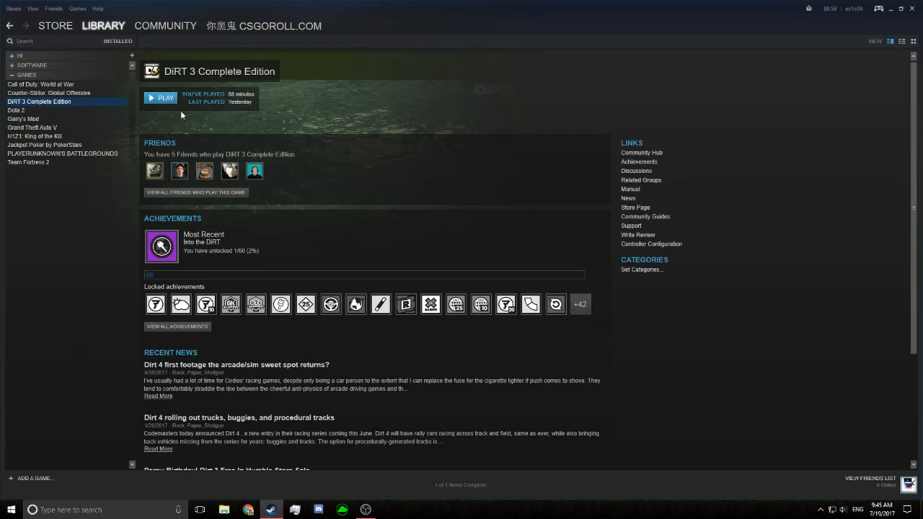
{"action": "left_click", "coordinate": [159, 97]}
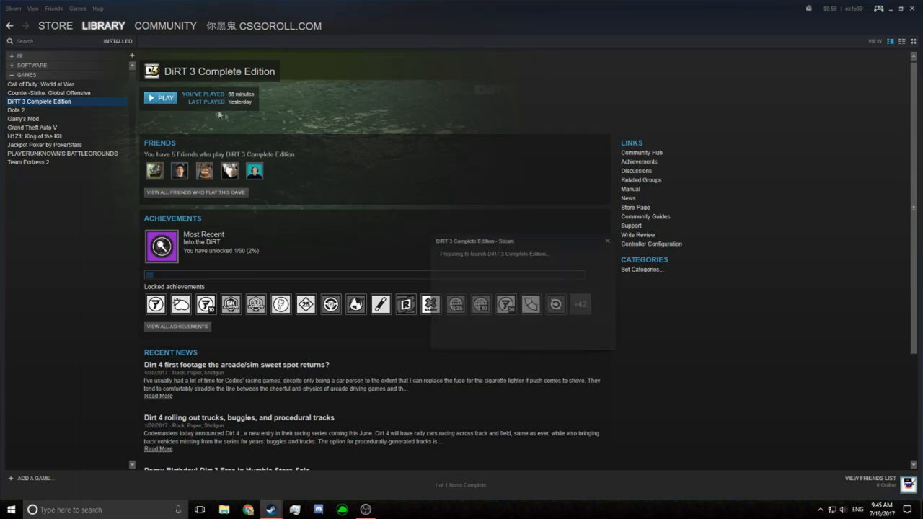
Step: Get DiRT 3 past its title screen and acknowledge the autosave warning
{"action": "left_click", "coordinate": [159, 98]}
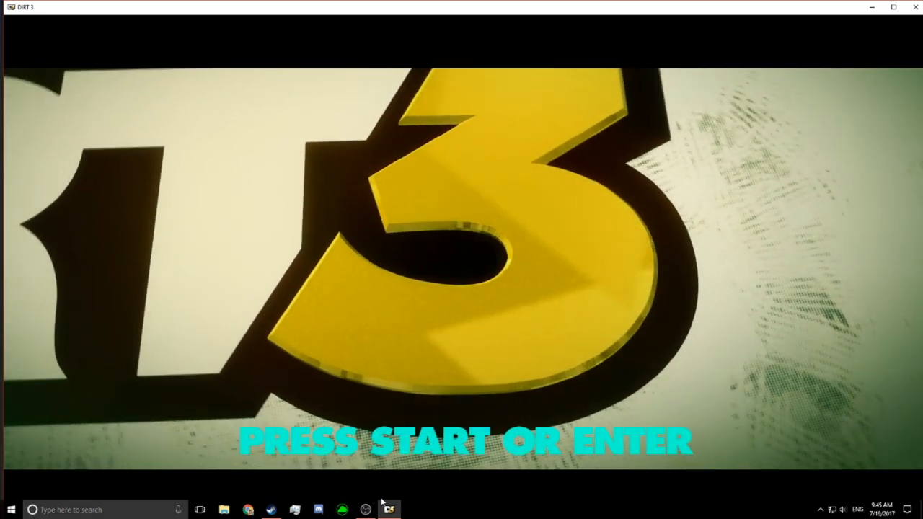
{"action": "key", "text": "enter"}
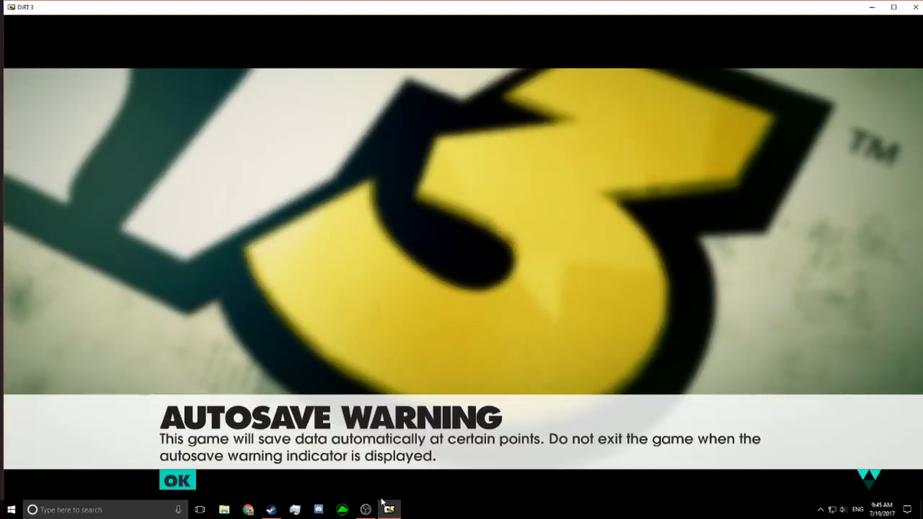
{"action": "left_click", "coordinate": [177, 480]}
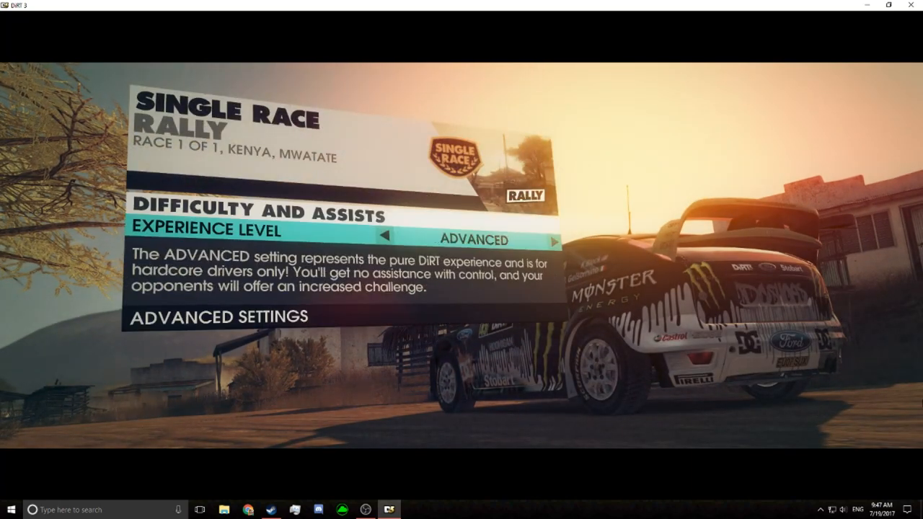
Step: Race the Kenya rally on Advanced difficulty and continue through results to 7th place
{"action": "left_click", "coordinate": [387, 238]}
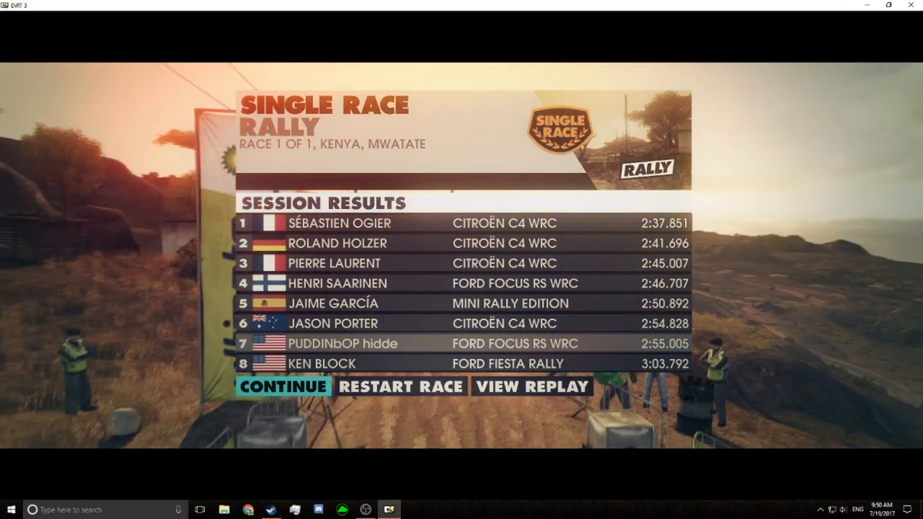
{"action": "left_click", "coordinate": [283, 387]}
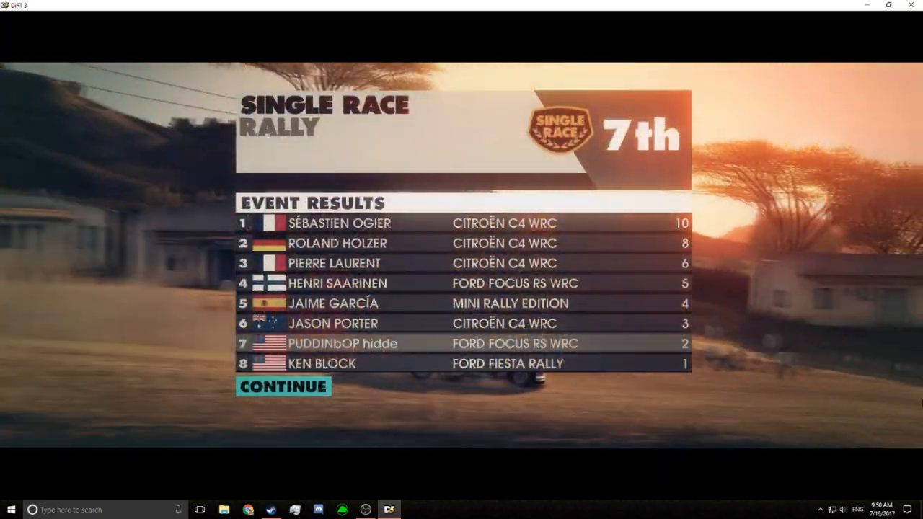
{"action": "left_click", "coordinate": [282, 386]}
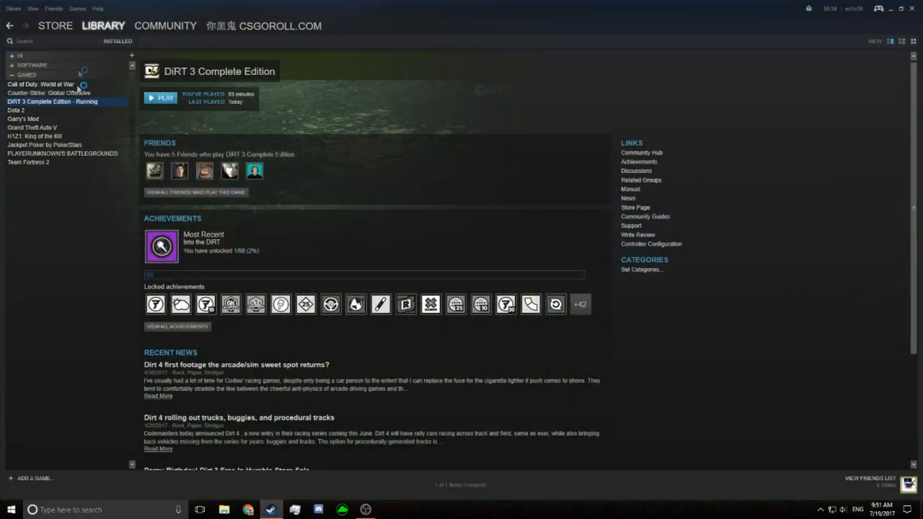
Step: Search the Steam store for 'csgo' and open Counter-Strike: Global Offensive's page
{"action": "left_click", "coordinate": [53, 25]}
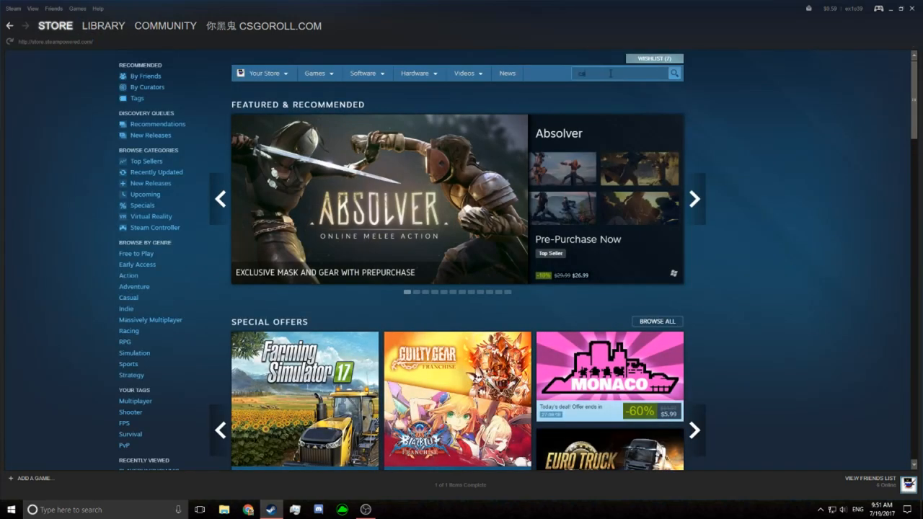
{"action": "type", "text": "sgo"}
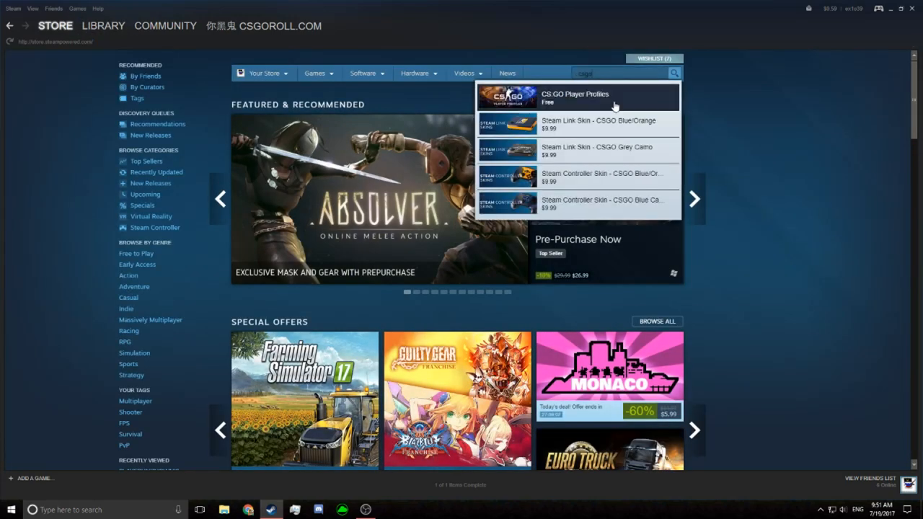
{"action": "left_click", "coordinate": [581, 97]}
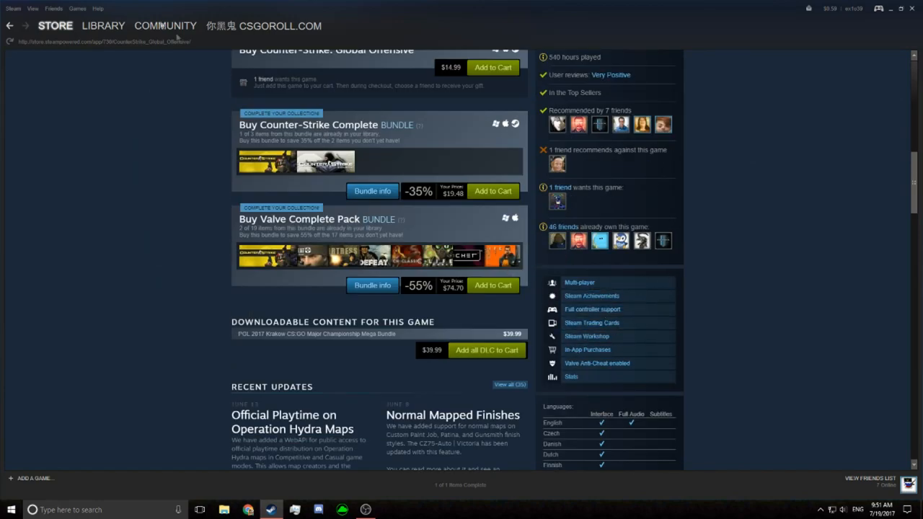
Step: Launch Counter-Strike: Global Offensive from the Steam library
{"action": "left_click", "coordinate": [103, 25]}
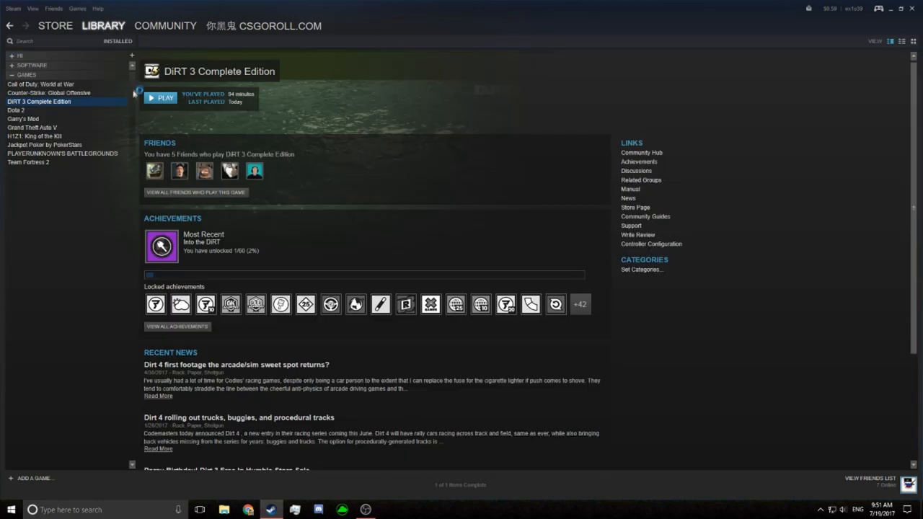
{"action": "left_click", "coordinate": [49, 93]}
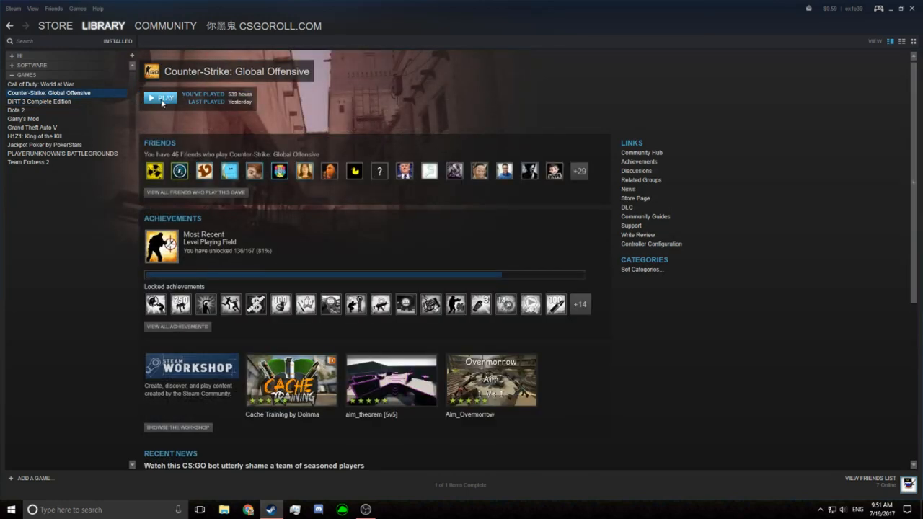
{"action": "mouse_move", "coordinate": [177, 94]}
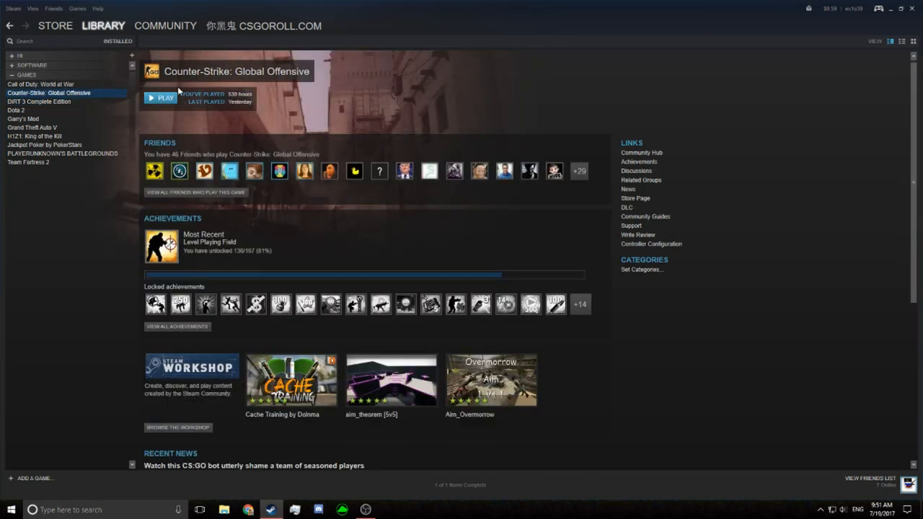
{"action": "left_click", "coordinate": [160, 98]}
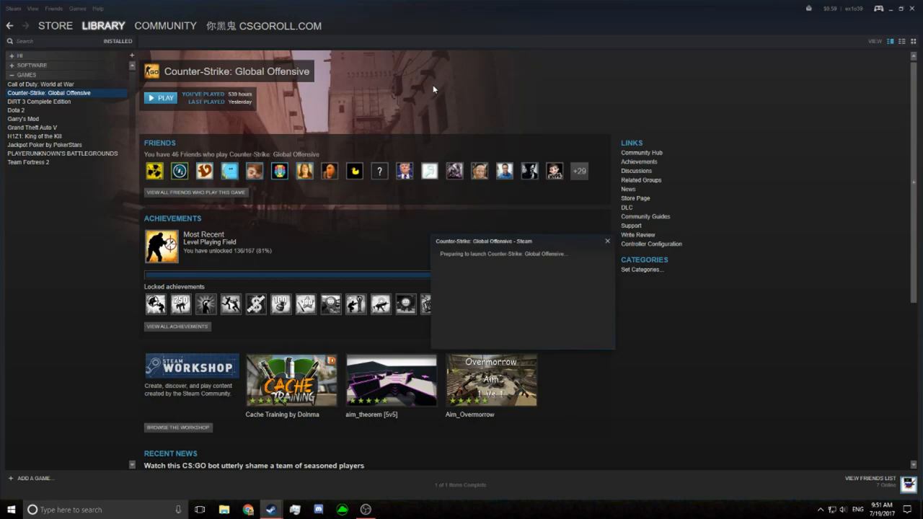
{"action": "left_click", "coordinate": [159, 97]}
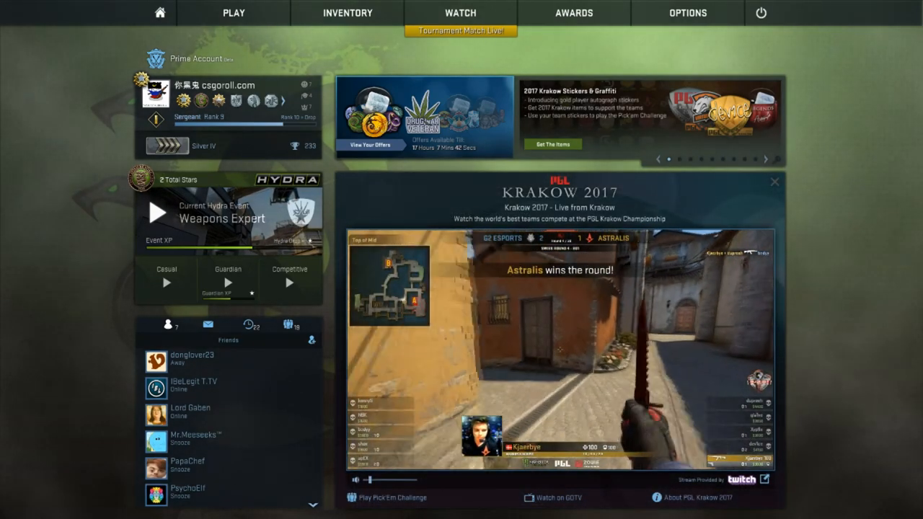
Step: Start an offline Casual match with easy bots on the chosen map
{"action": "left_click", "coordinate": [233, 13]}
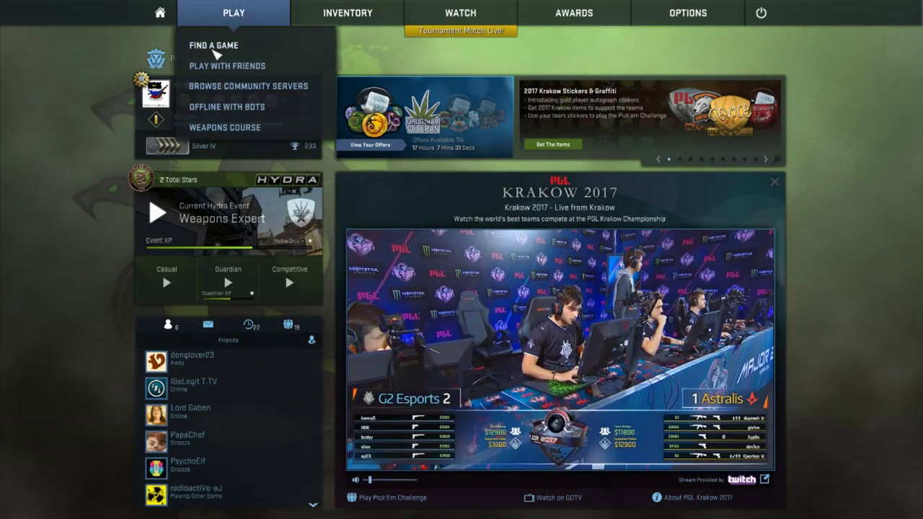
{"action": "mouse_move", "coordinate": [240, 101]}
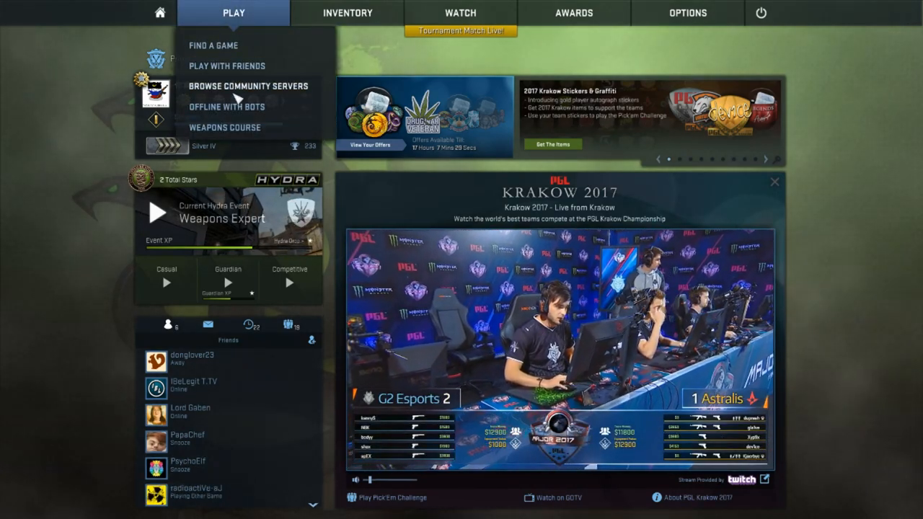
{"action": "left_click", "coordinate": [227, 107]}
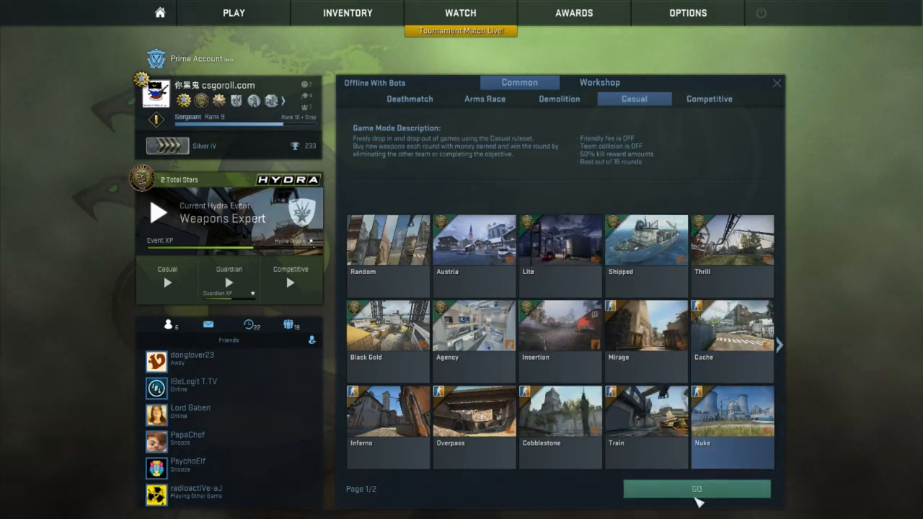
{"action": "left_click", "coordinate": [696, 487]}
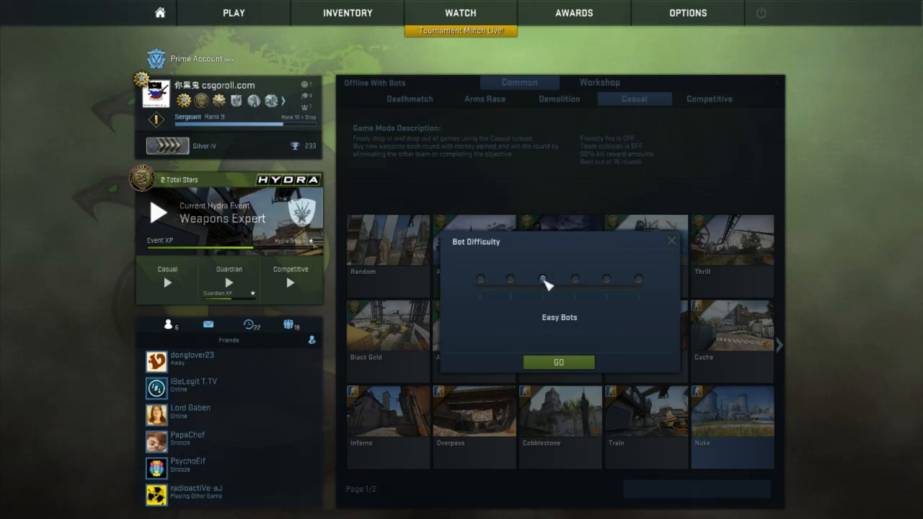
{"action": "left_click", "coordinate": [558, 362]}
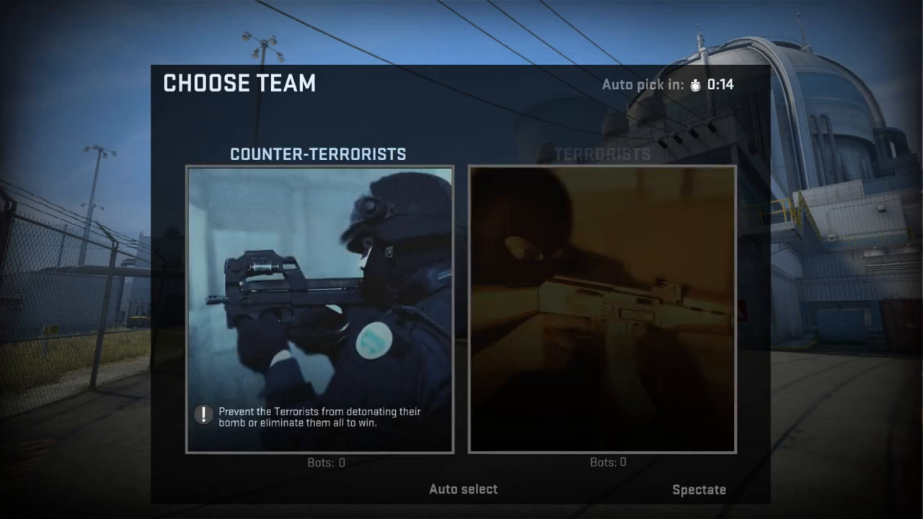
Step: Join the Terrorists and buy the P250 Iron Clad pistol, leaving $700
{"action": "left_click", "coordinate": [613, 317]}
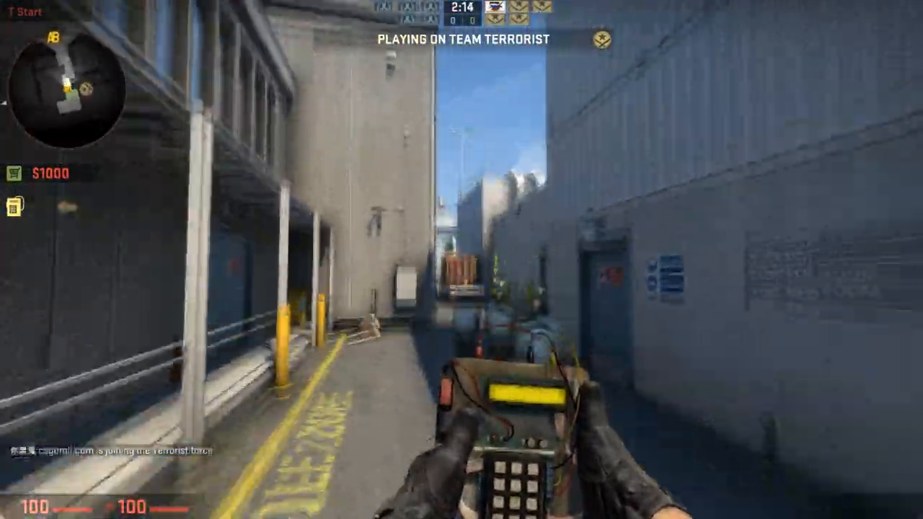
{"action": "key", "text": "b"}
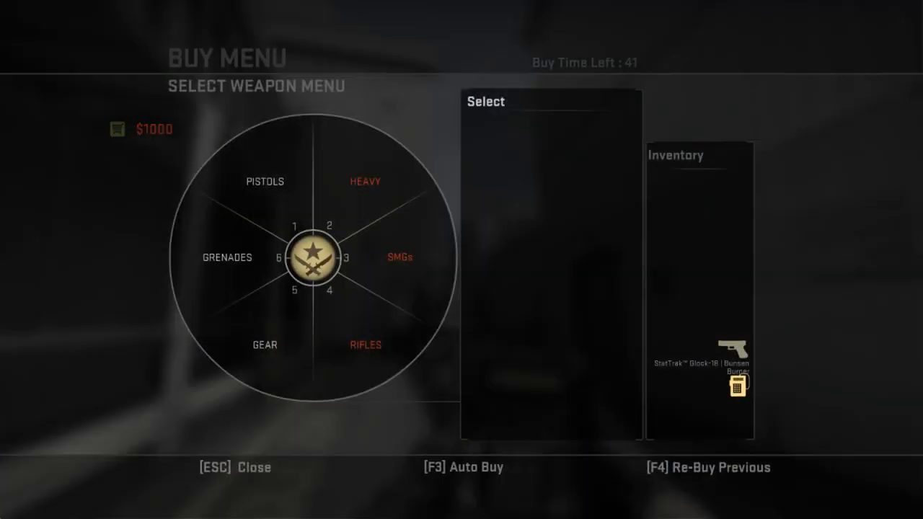
{"action": "left_click", "coordinate": [263, 181]}
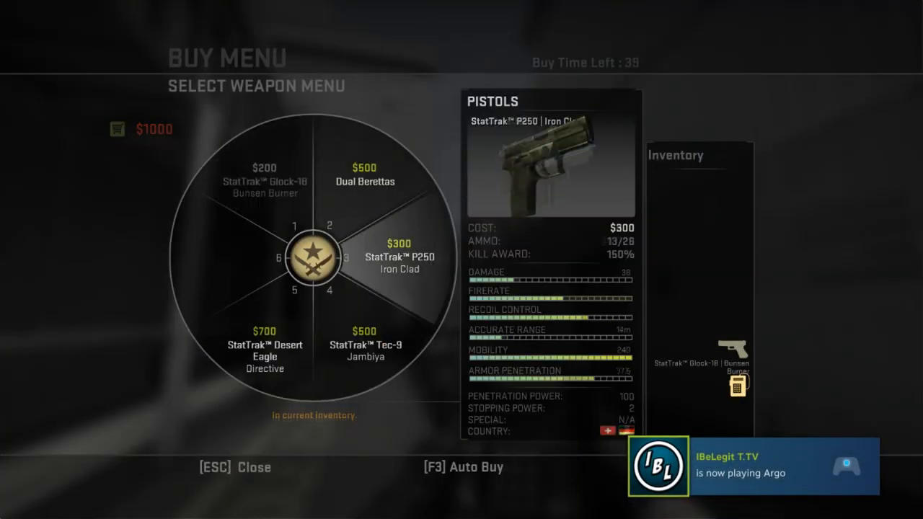
{"action": "left_click", "coordinate": [394, 256]}
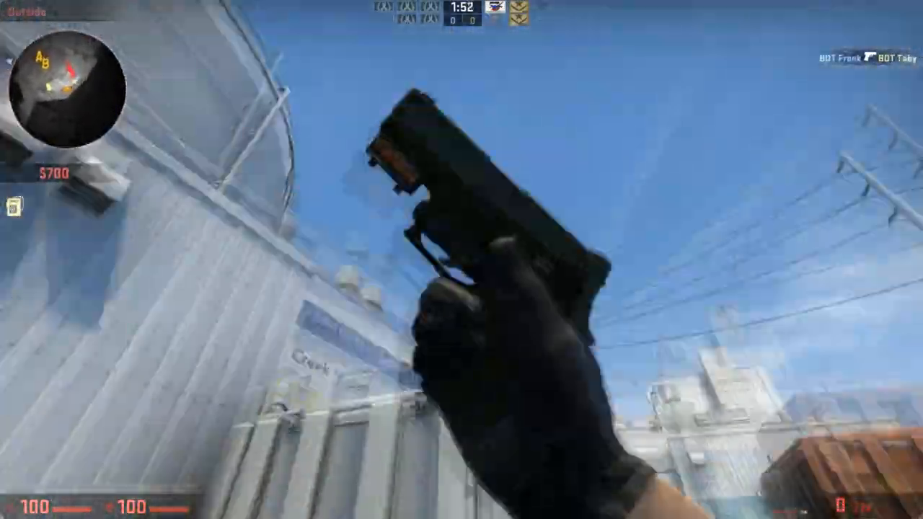
Step: In CS:GO's controller configuration, change the gyro binding's In-Game Action from Camera to Move
{"action": "key", "text": "Escape"}
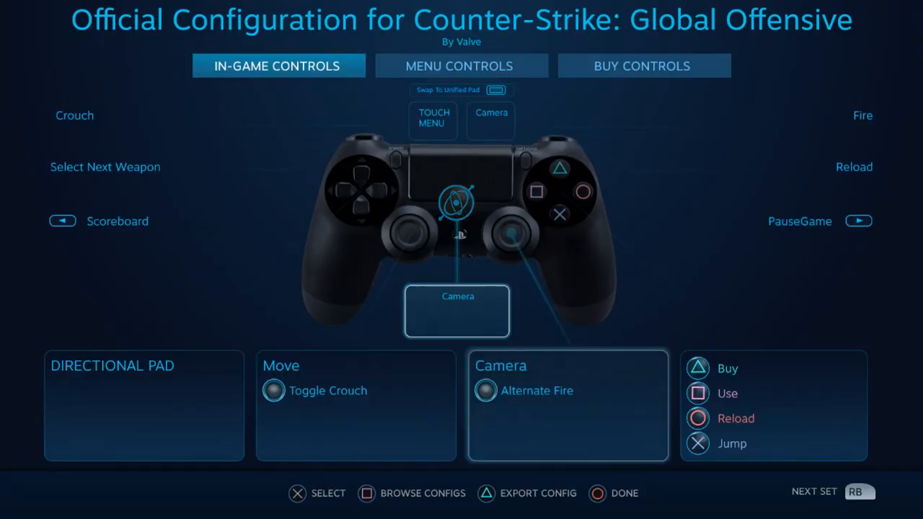
{"action": "left_click", "coordinate": [431, 120]}
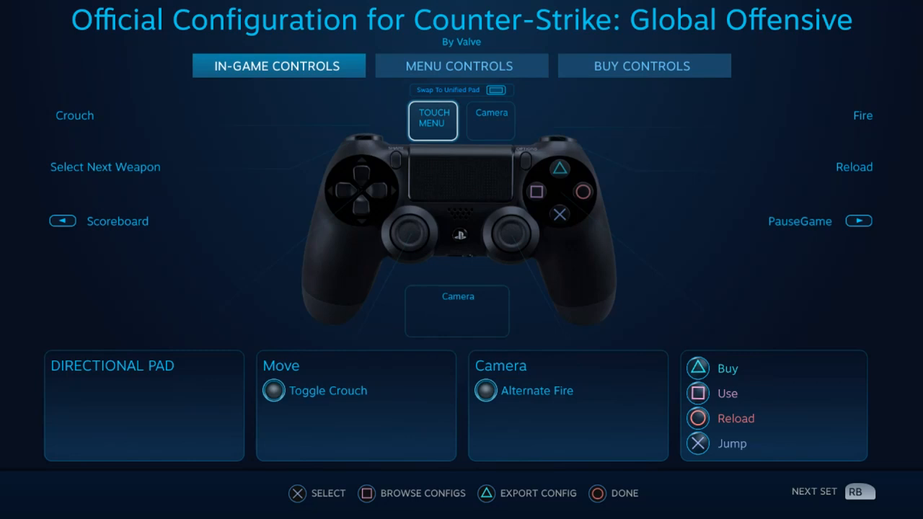
{"action": "left_click", "coordinate": [509, 238]}
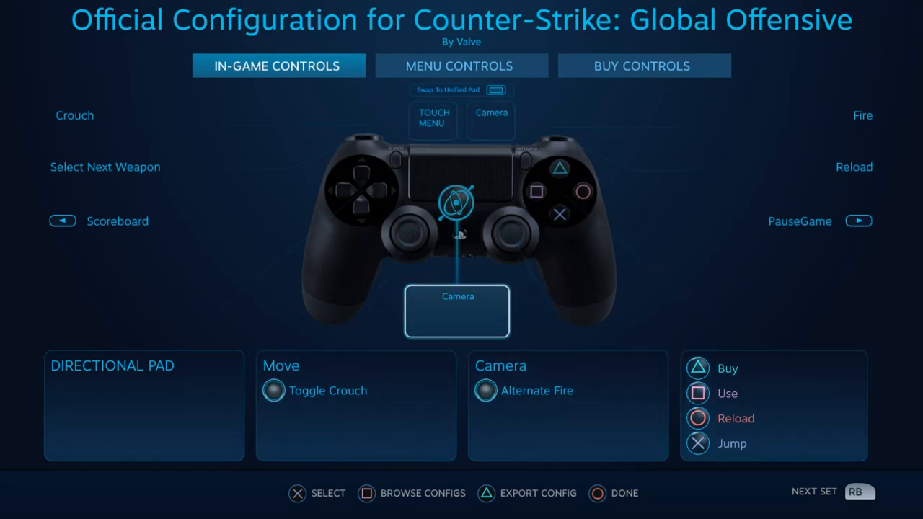
{"action": "left_click", "coordinate": [458, 310]}
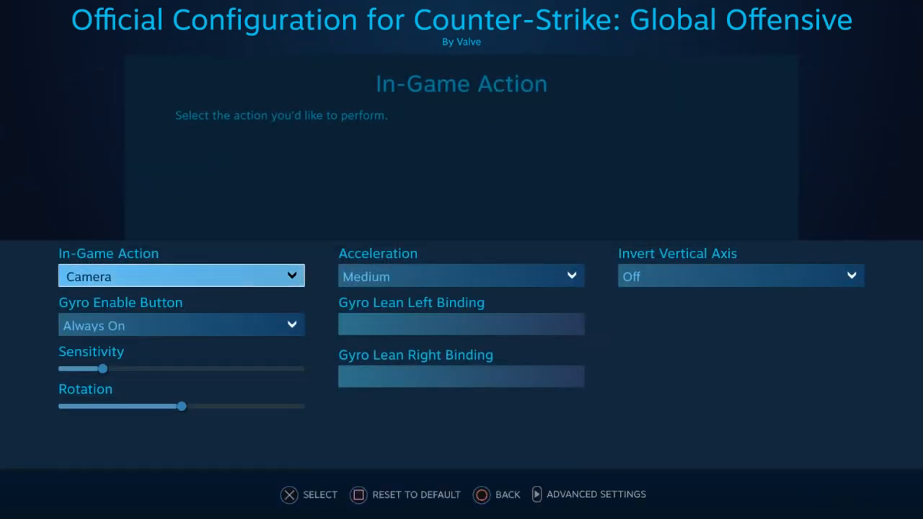
{"action": "left_click", "coordinate": [180, 275]}
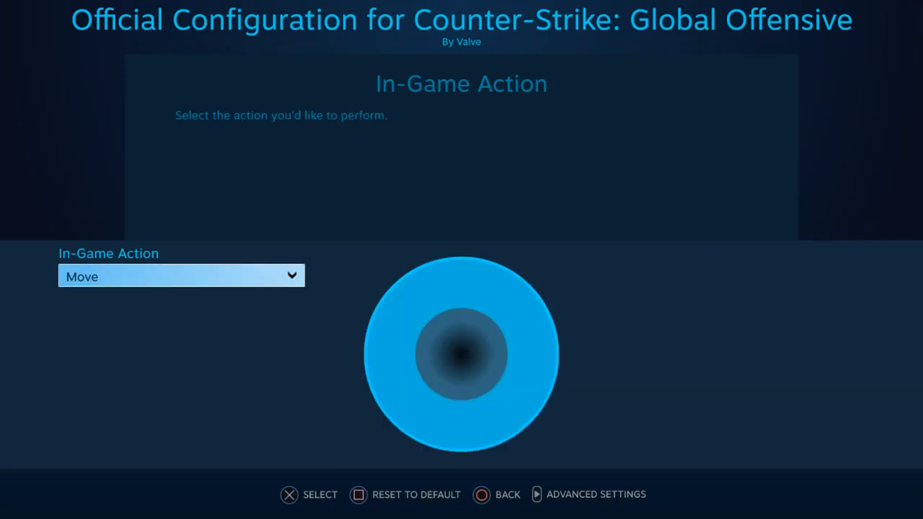
{"action": "left_click", "coordinate": [180, 275]}
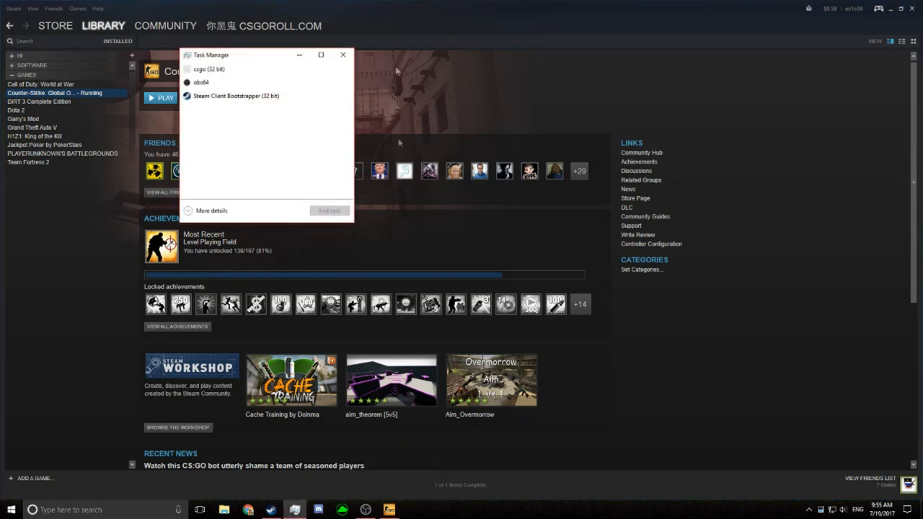
Step: End the csgo (32 bit) process in Task Manager
{"action": "left_click", "coordinate": [216, 69]}
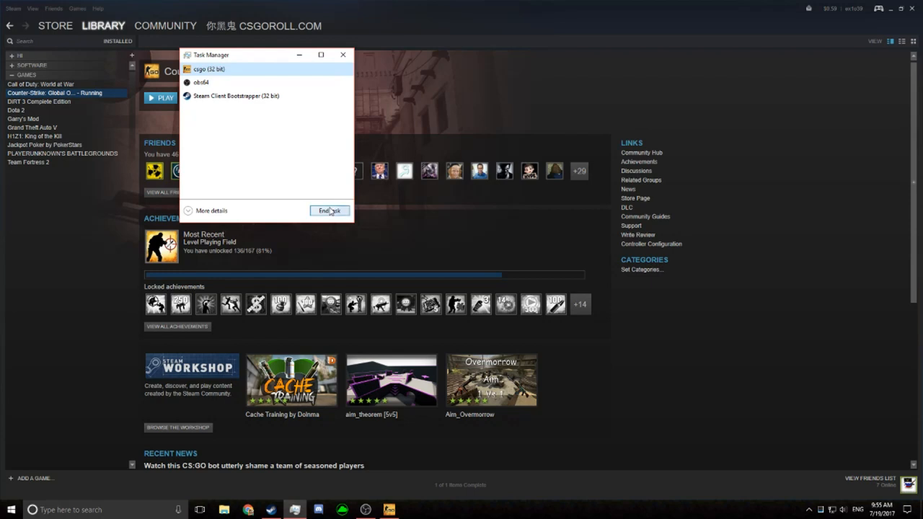
{"action": "left_click", "coordinate": [329, 210]}
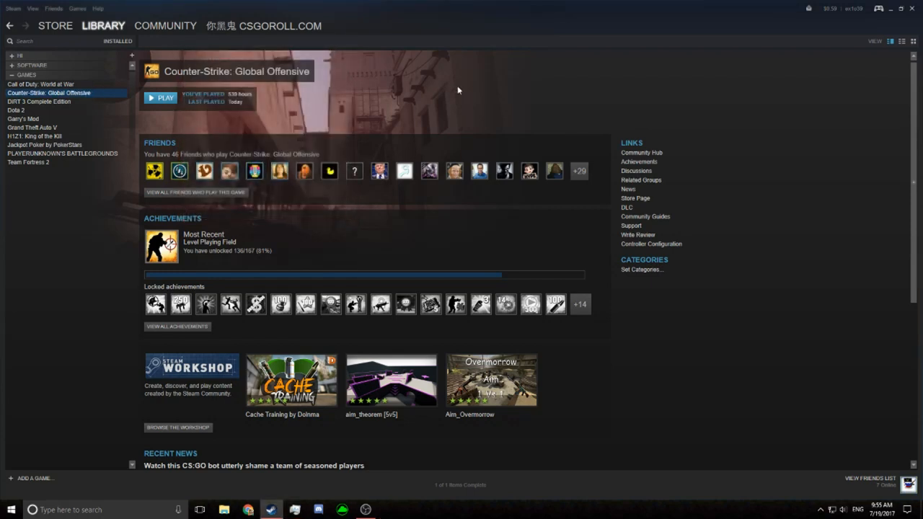
{"action": "mouse_move", "coordinate": [339, 486]}
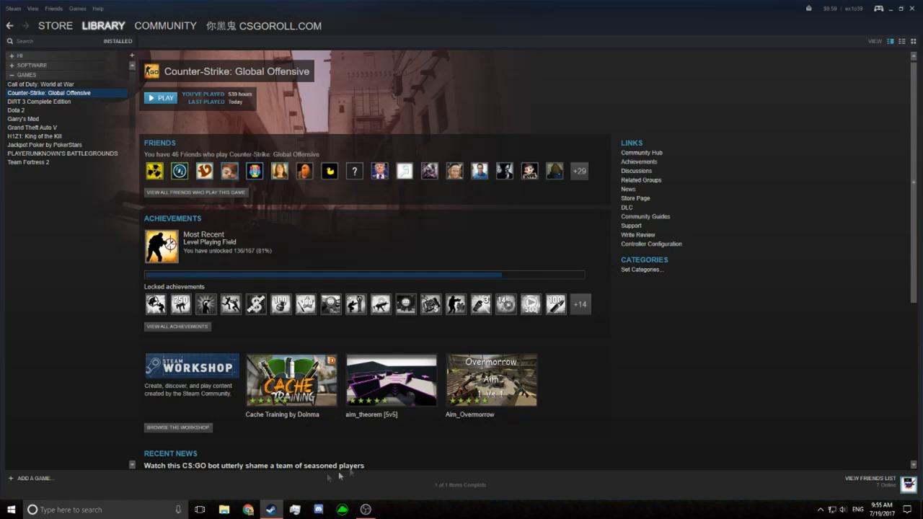